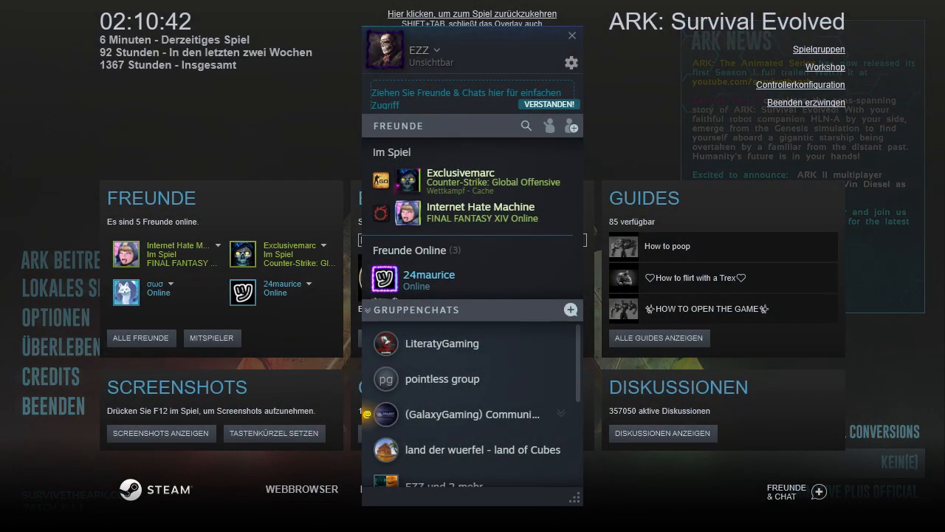
Open the Steam overlay web browser and go to texteditor.co.
click(301, 489)
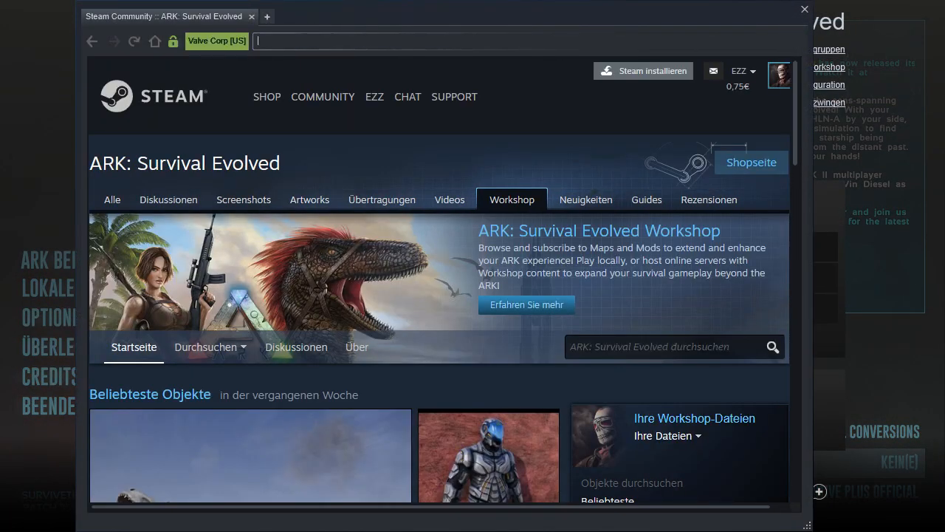
text(texteditor.co/)
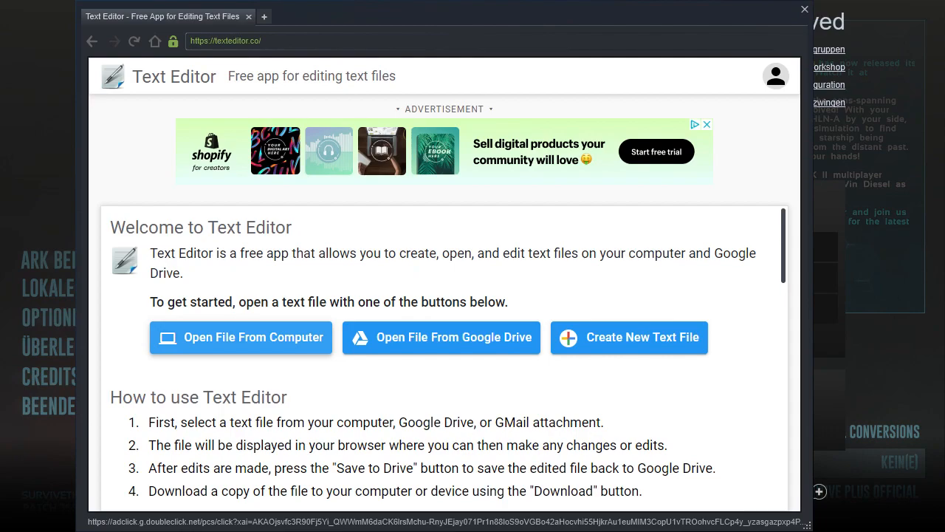
Open BaseDeviceProfiles.ini from ARK\Engine\Config in Text Editor, showing all file types.
click(240, 337)
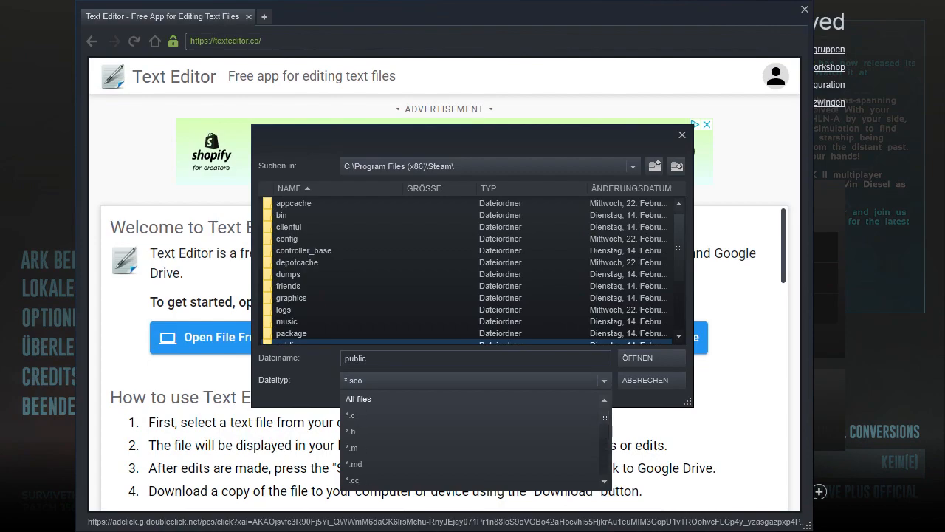
click(359, 398)
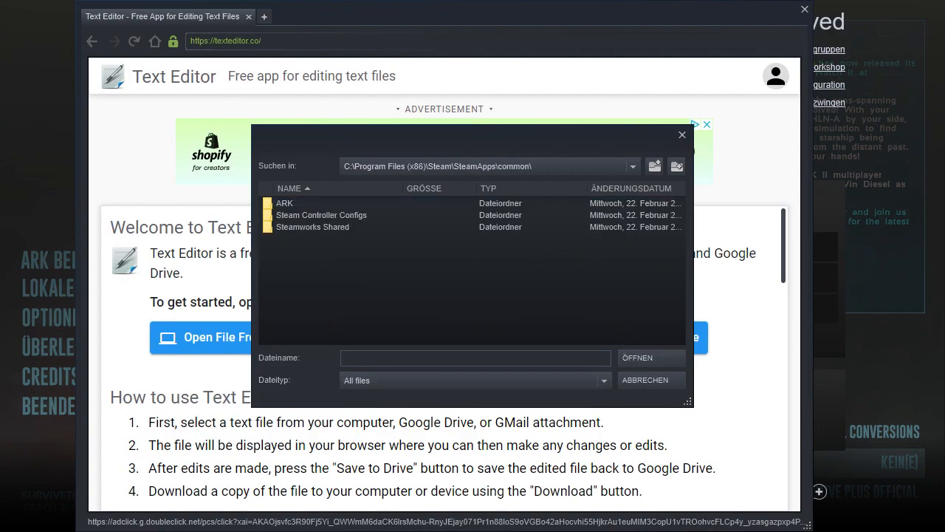
double_click(285, 203)
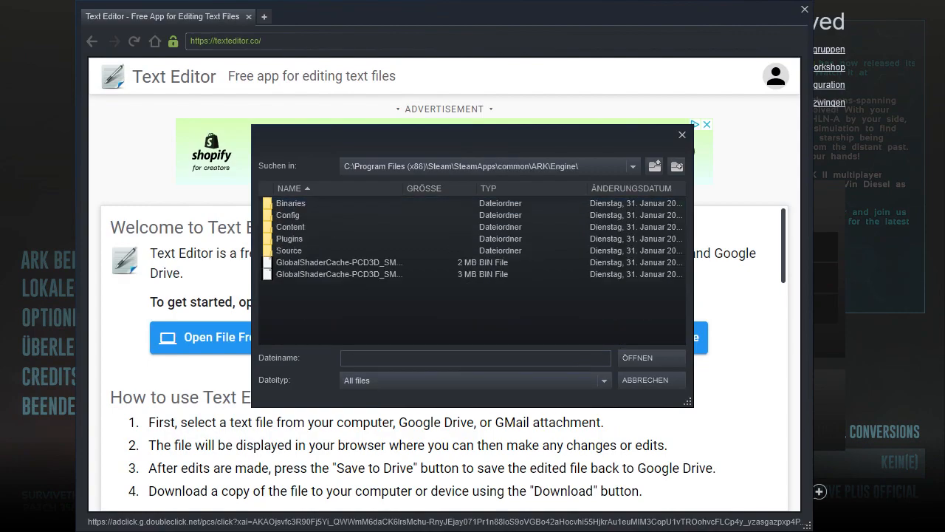
click(288, 215)
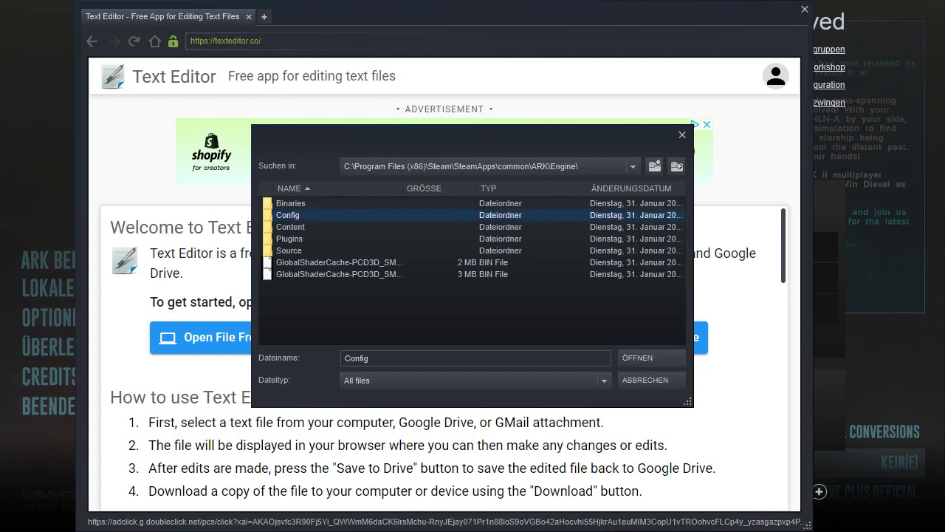
double_click(288, 215)
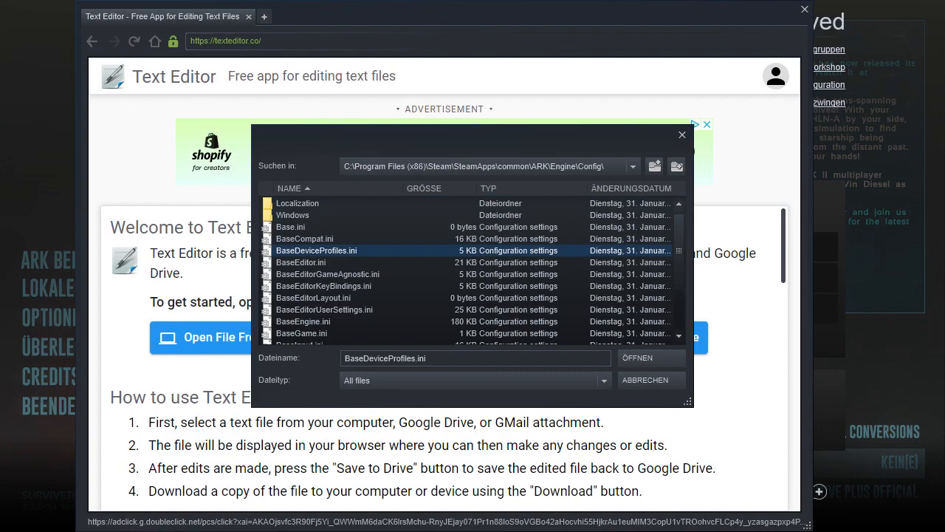
click(636, 358)
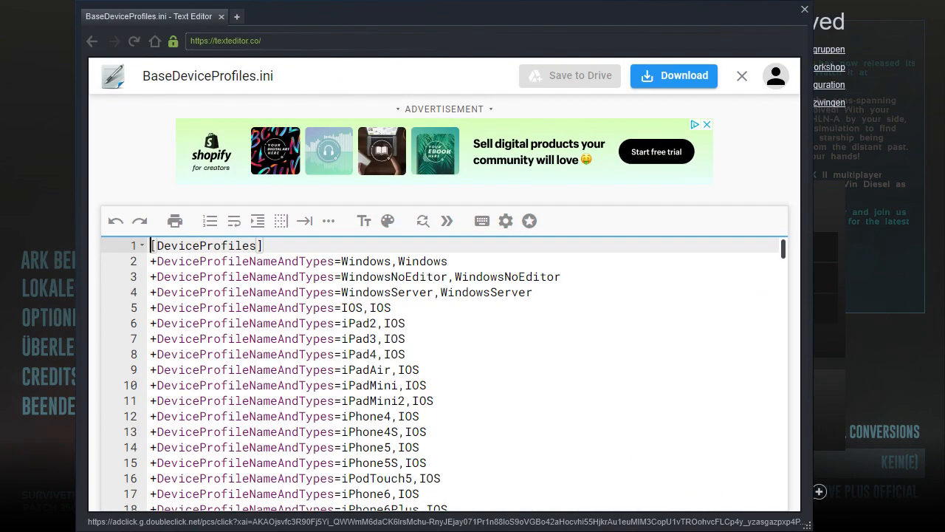
Scroll to the Windows DeviceProfile section and open a new tab for the Pastebin CVars.
scroll(down, 3)
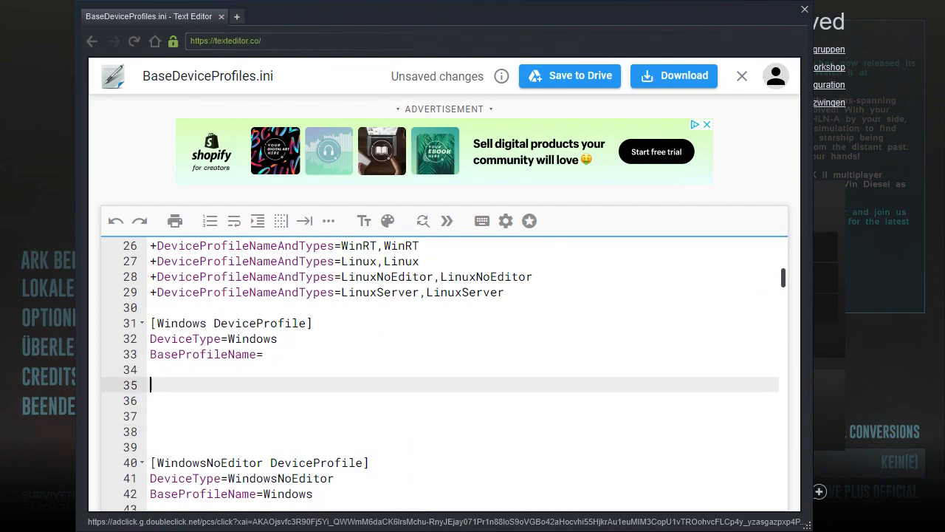
click(264, 17)
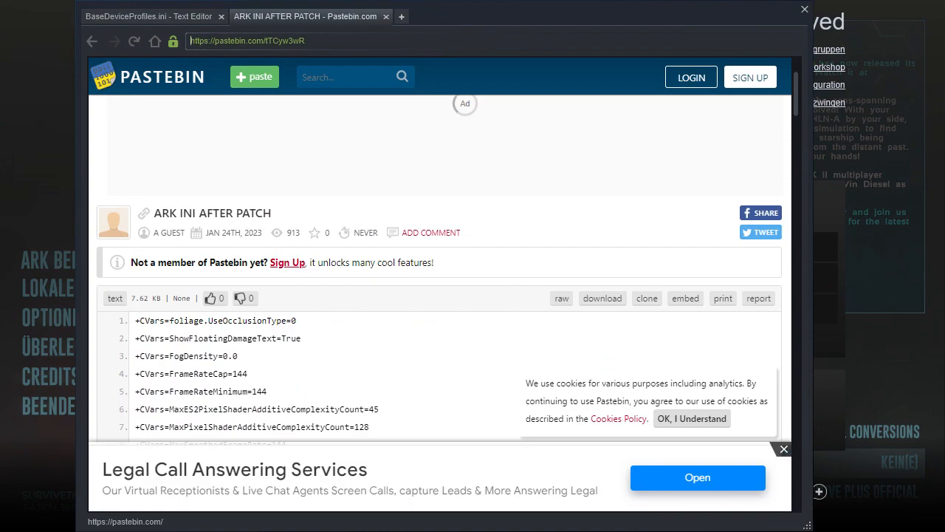
Select and copy Pastebin lines 1-181, then go back to the BaseDeviceProfiles.ini tab.
scroll(down, 3)
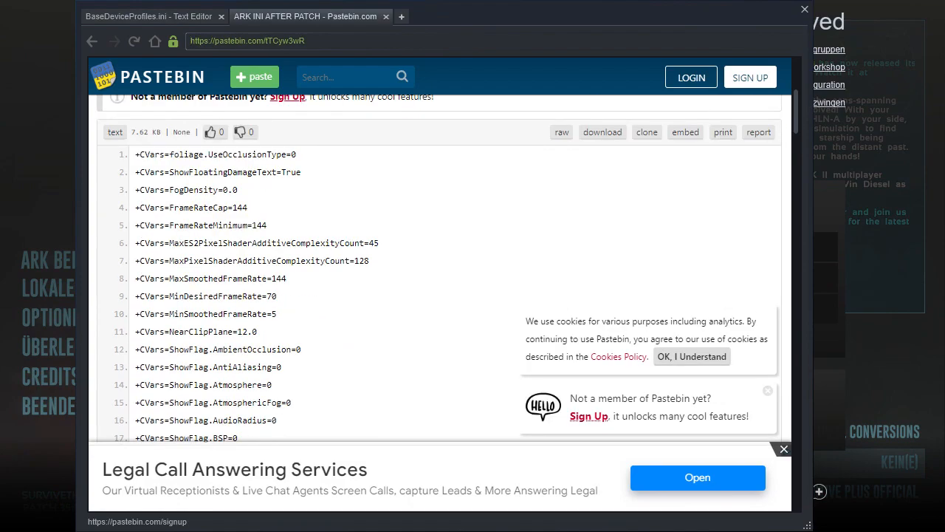
scroll(down, 3)
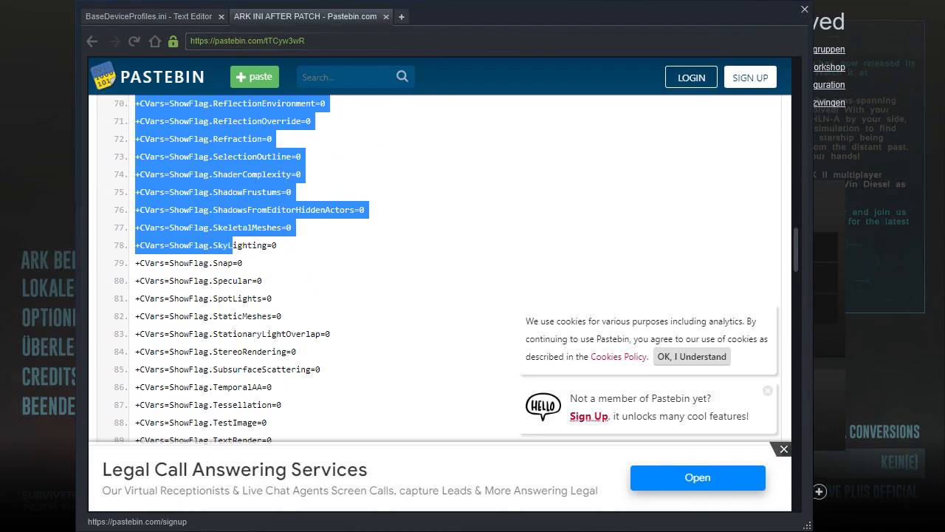
scroll(down, 3)
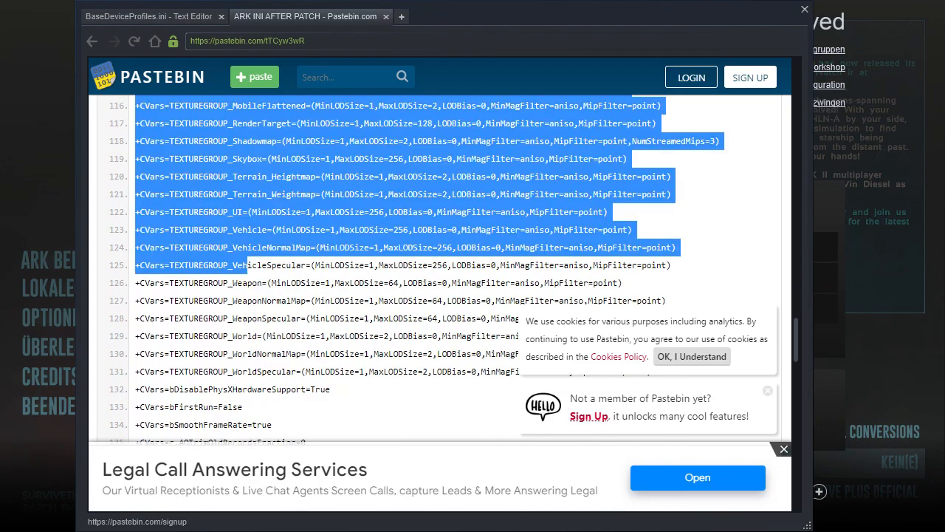
scroll(down, 3)
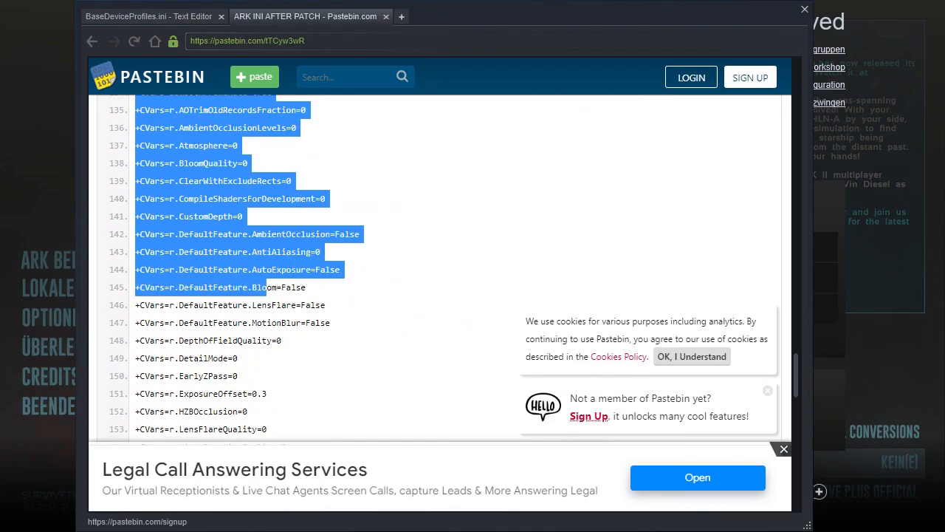
scroll(down, 3)
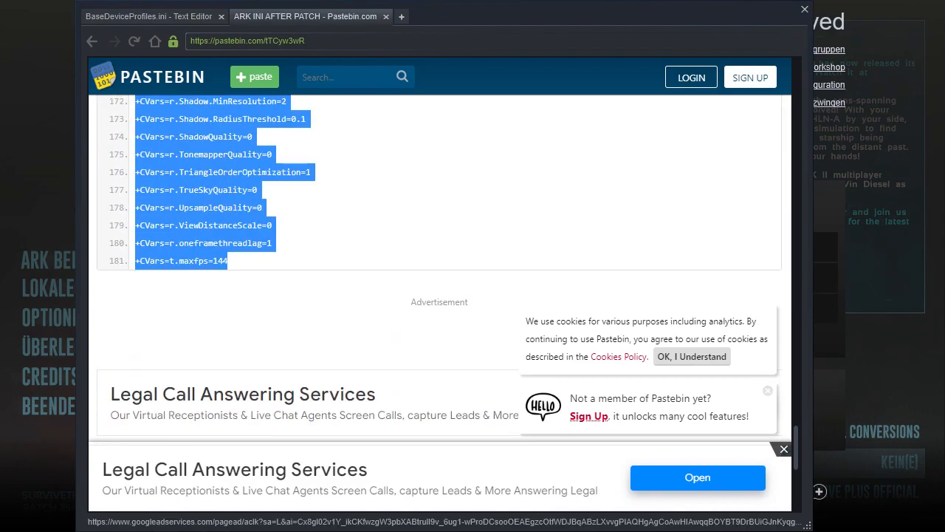
click(150, 16)
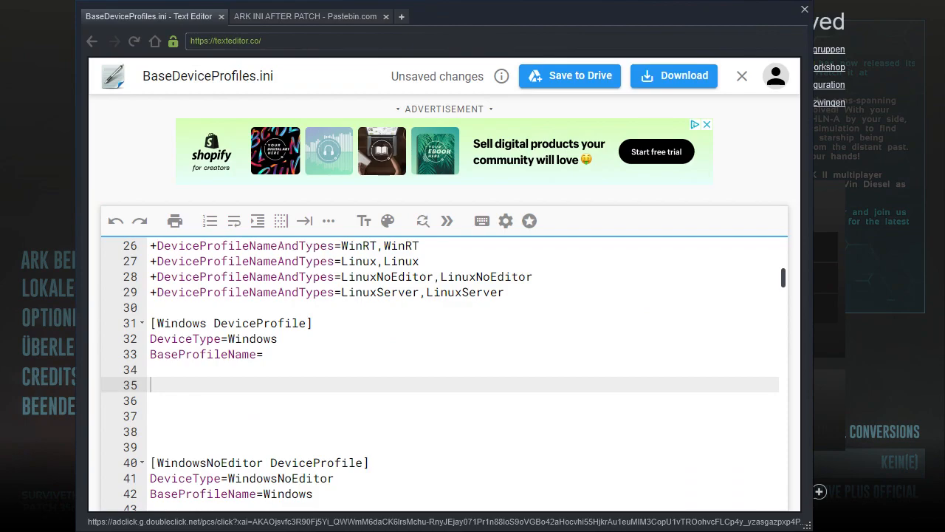
Go to YouTube, search 'geforce now ini', and open EZZ's ConsoleVariables.ini tutorial channel.
scroll(down, 3)
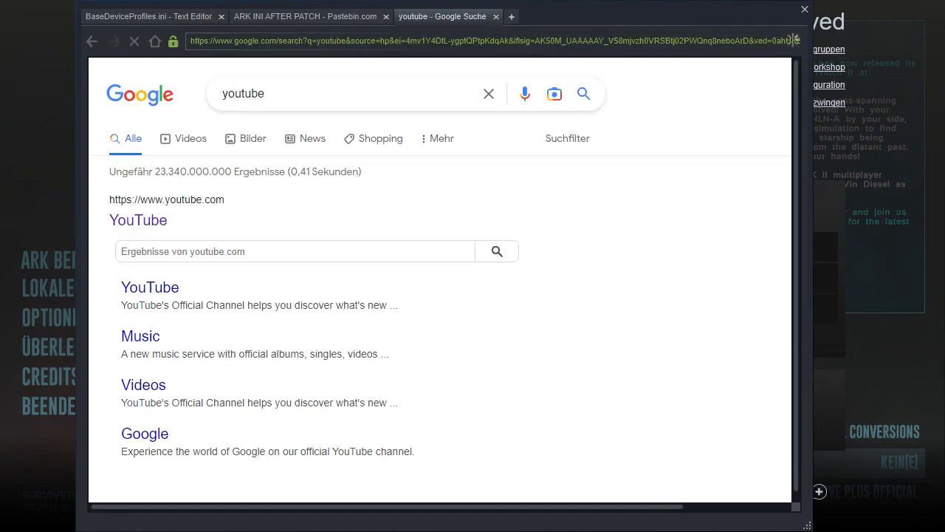
click(150, 287)
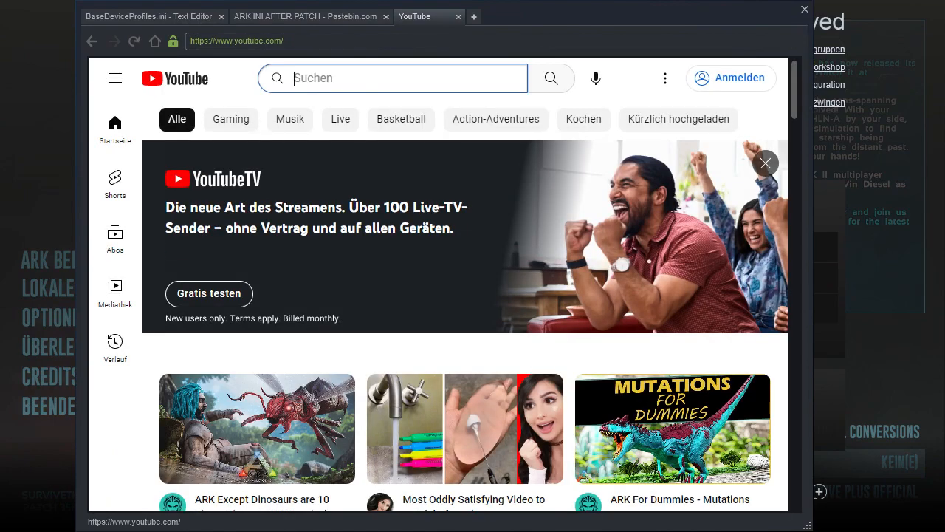
text(geforce now ini)
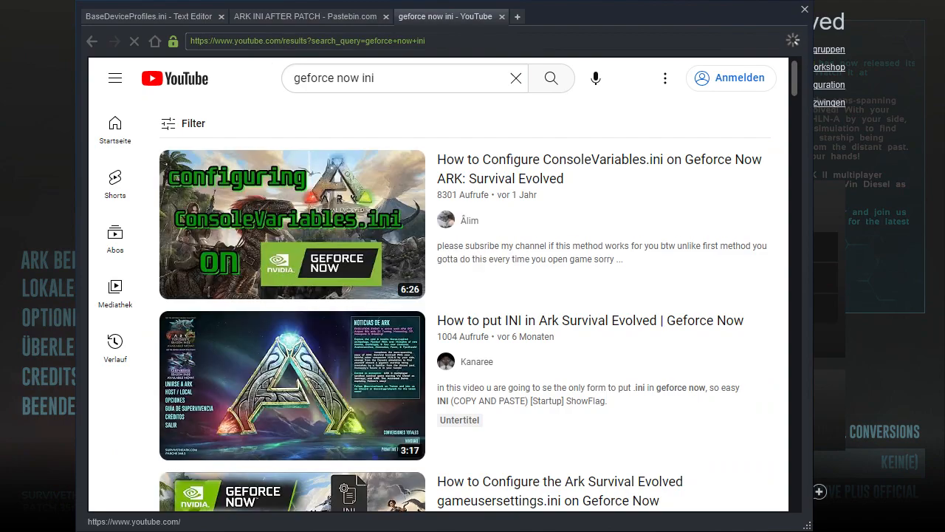
scroll(down, 3)
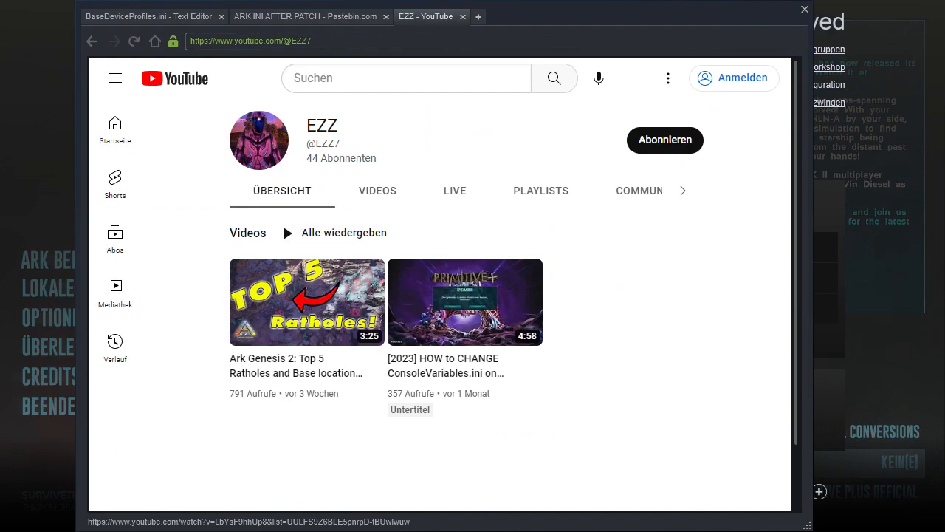
Paste the CVars into BaseDeviceProfiles.ini and save it to ARK\Engine\Config.
click(150, 17)
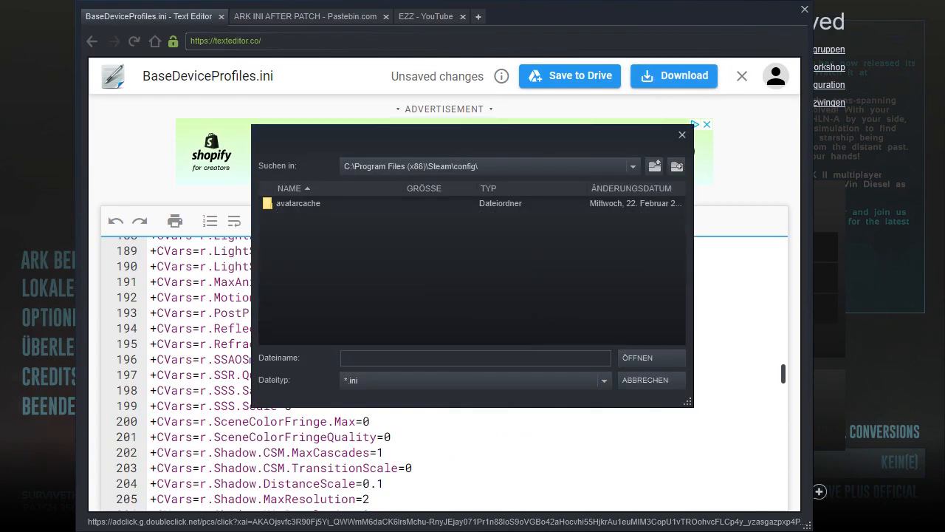
click(631, 166)
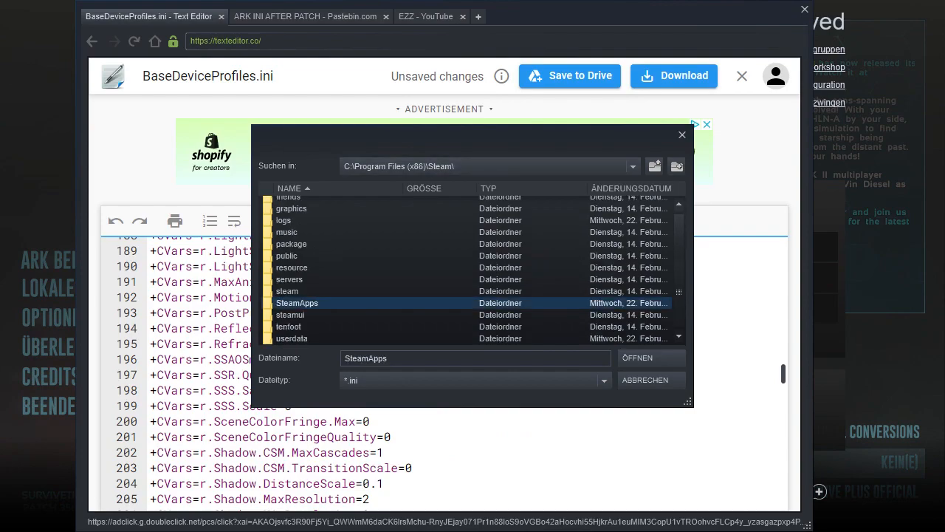
double_click(297, 303)
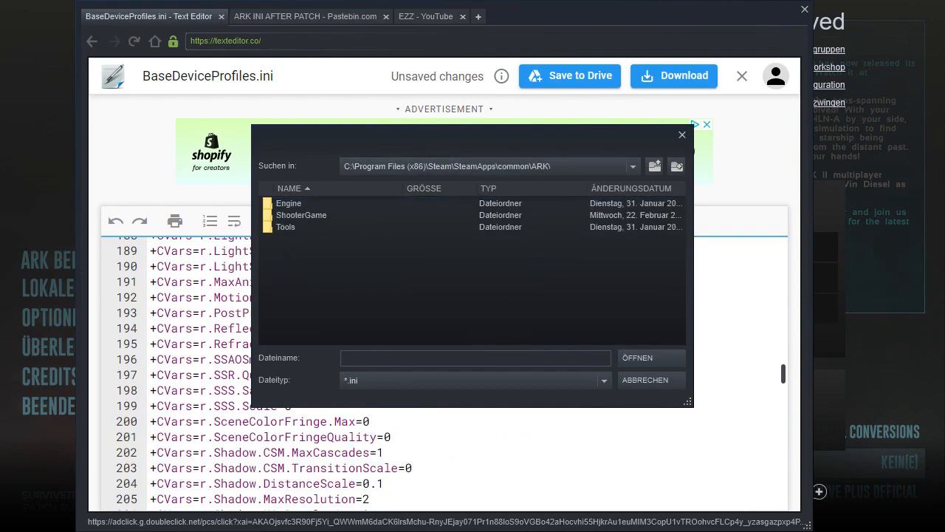
double_click(288, 203)
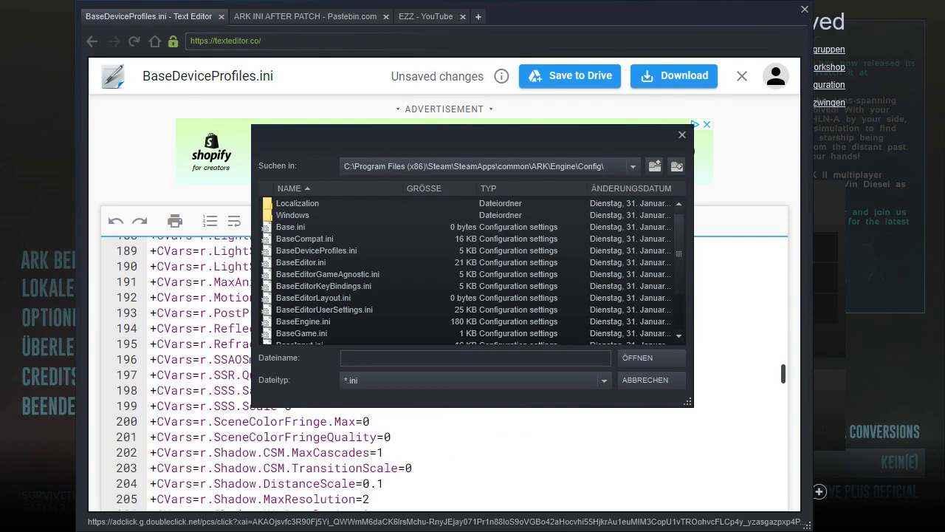
click(316, 251)
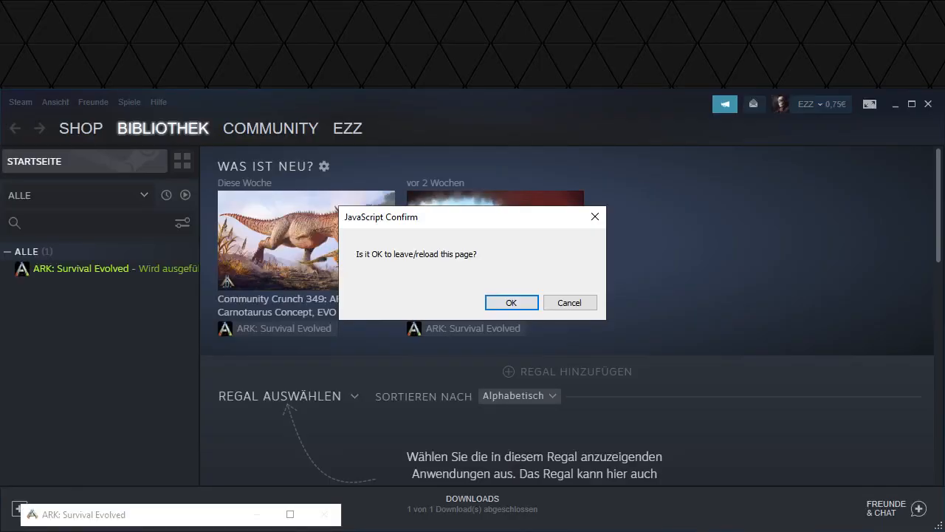
Confirm leaving the Text Editor page so ARK can be relaunched from Steam.
click(511, 302)
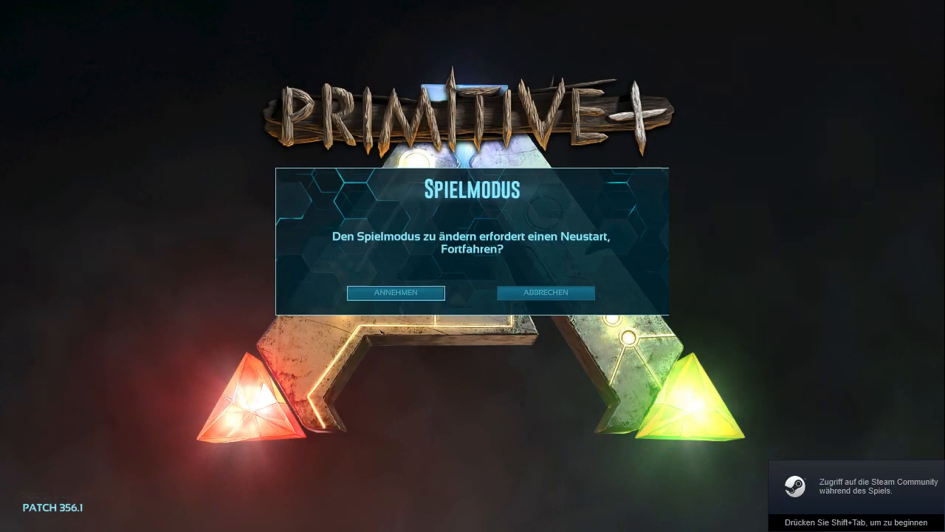
Cancel the game mode restart prompt and open Lokales Spiel from the main menu.
click(545, 292)
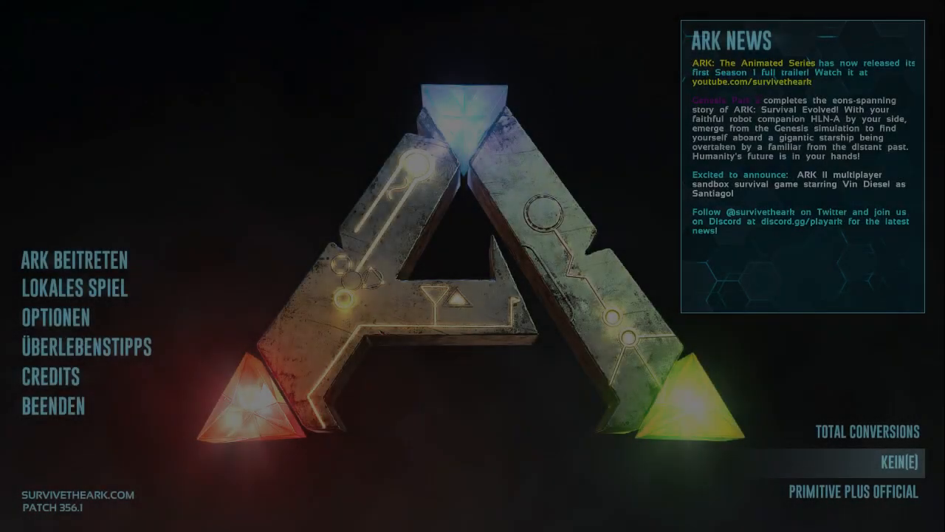
click(74, 261)
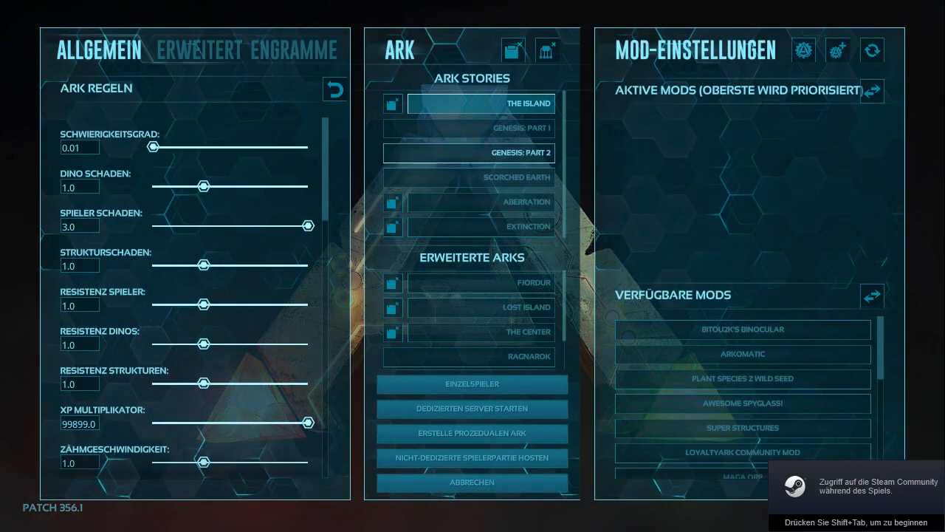
click(471, 383)
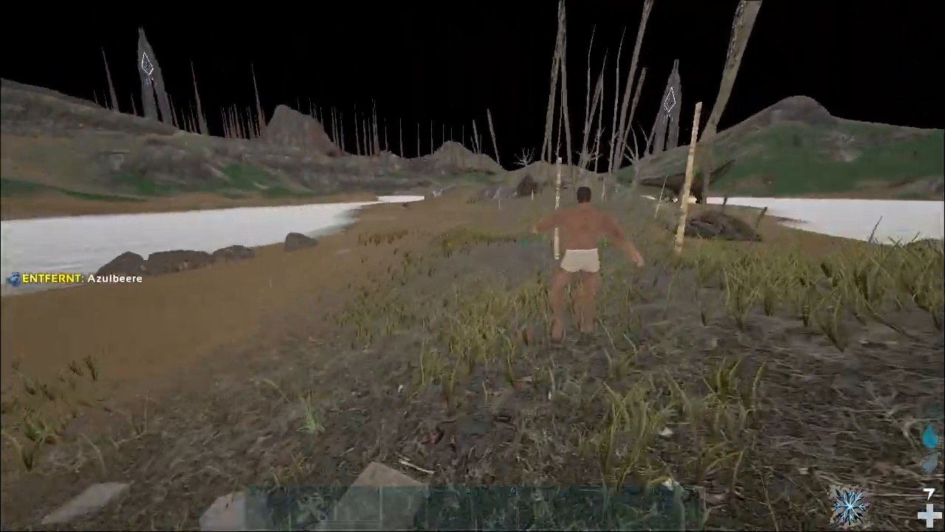
mouse_move(473, 266)
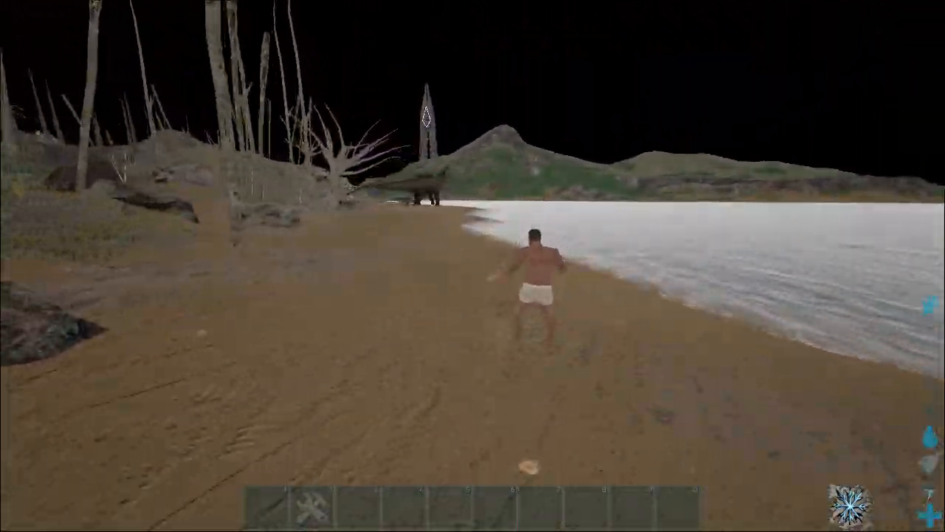